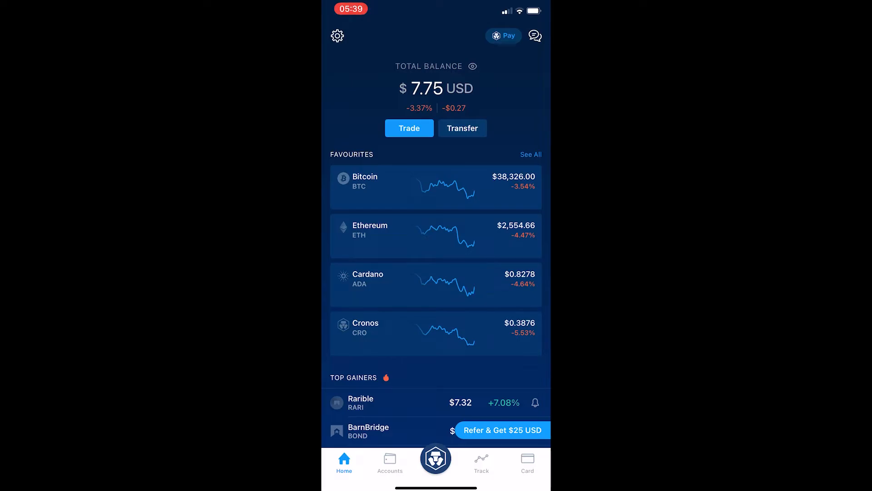
Step: Reach the Withdrawal Whitelist via Transfer, Withdraw, then Crypto to external platforms
click(462, 128)
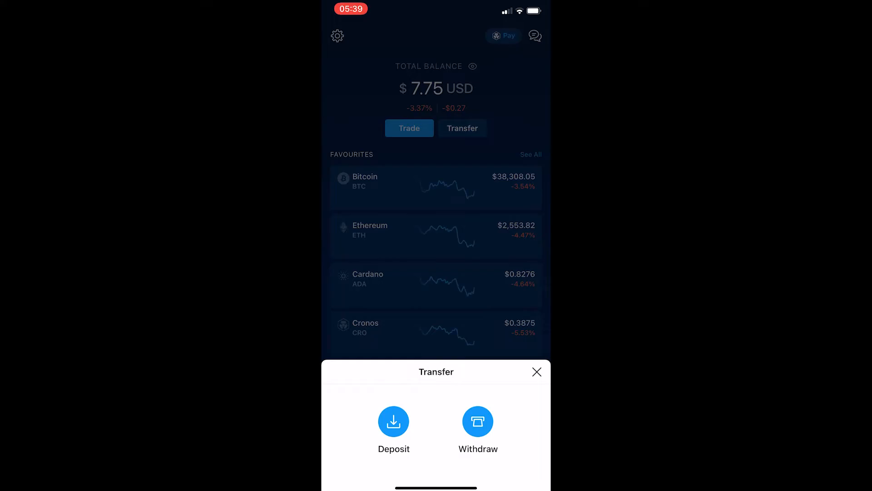
click(477, 421)
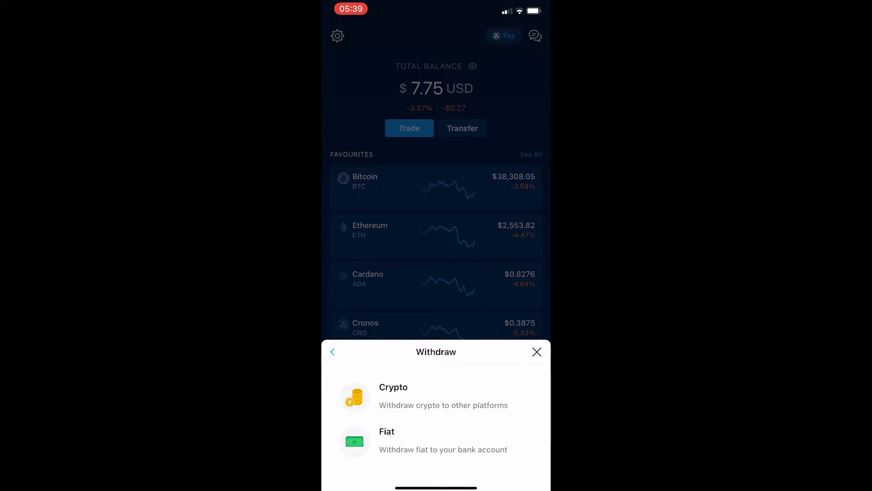
click(392, 387)
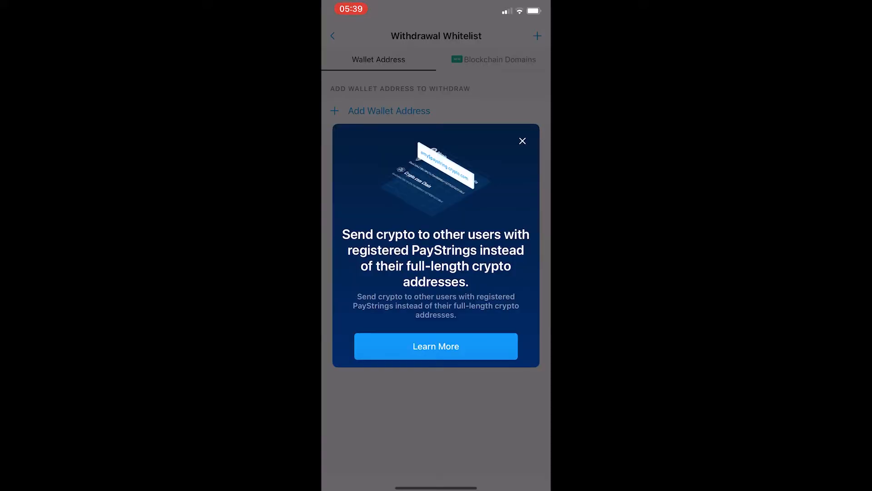
Step: Dismiss the PayStrings promo and begin a new whitelist address with Ethereum (ETH) as currency
click(522, 141)
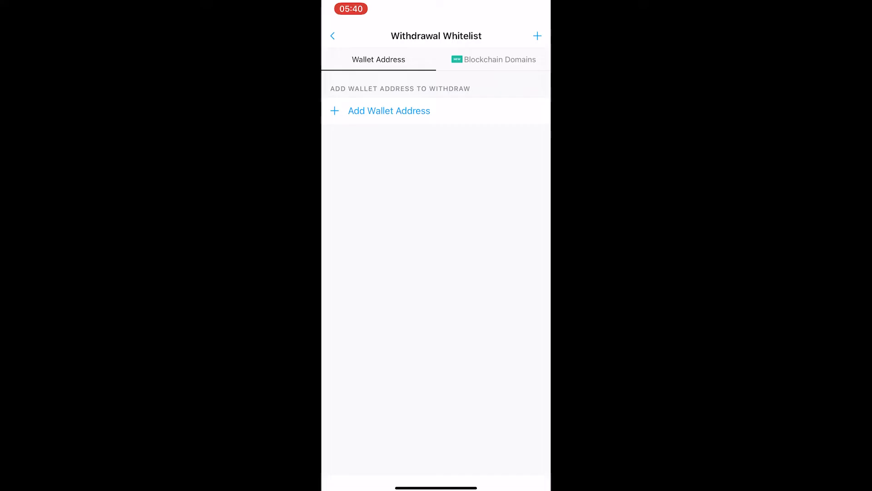
click(389, 111)
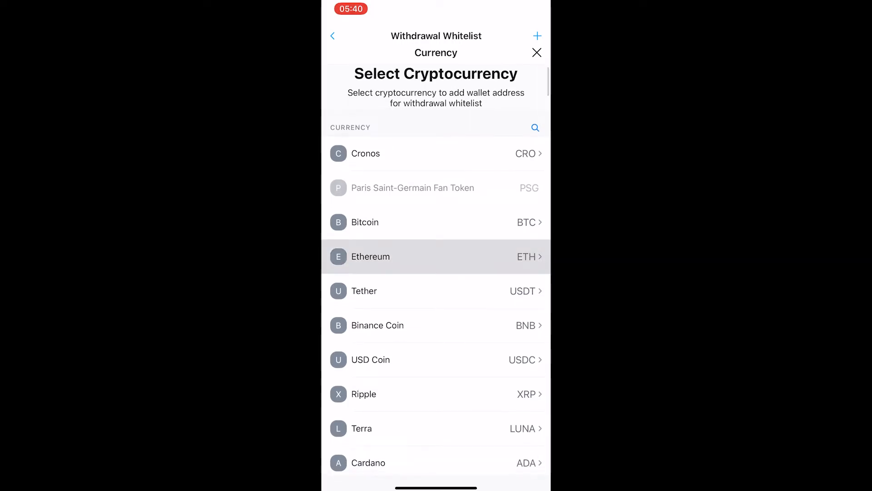
click(370, 256)
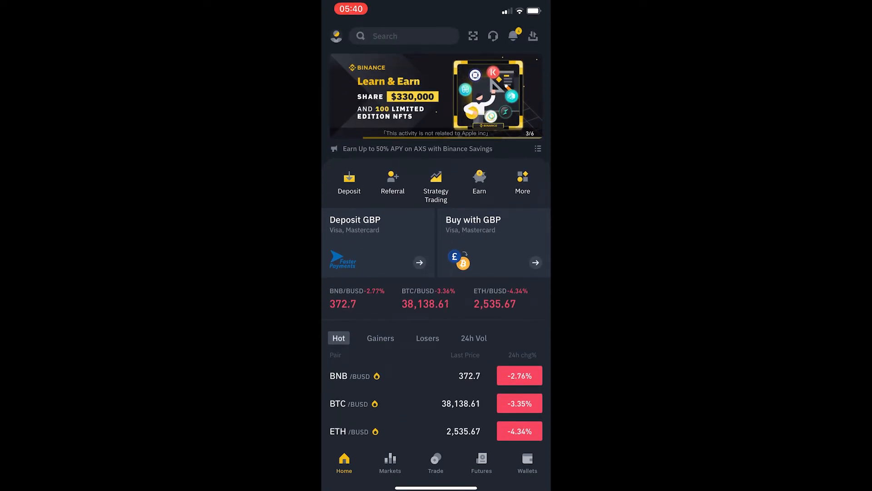
Step: Get the ETH ERC20 deposit address from Binance's Spot wallet into the Crypto.com address field
click(526, 462)
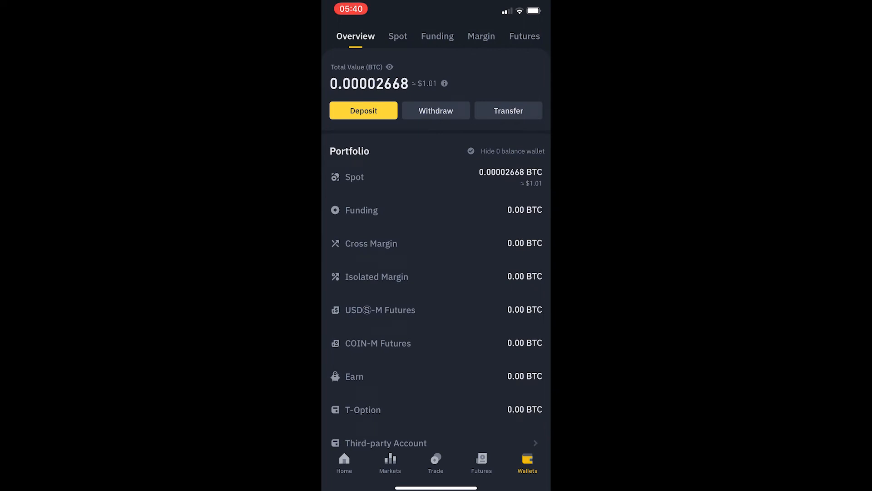
click(397, 36)
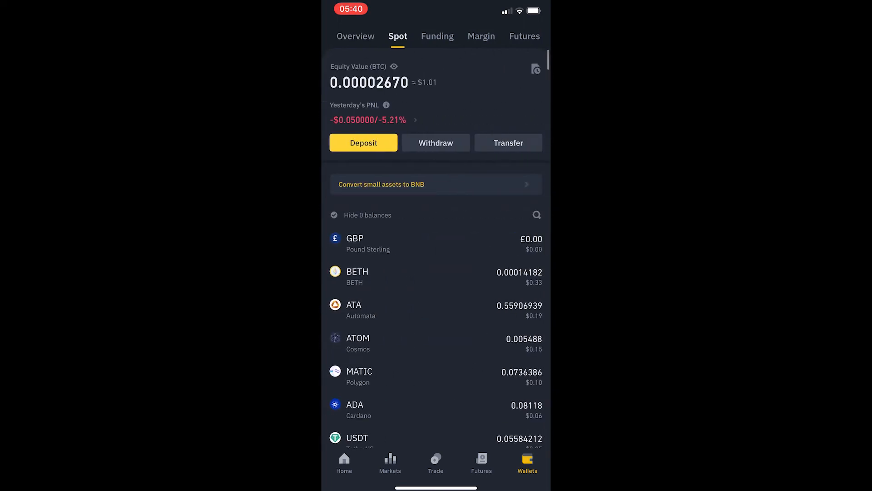
scroll(down, 3)
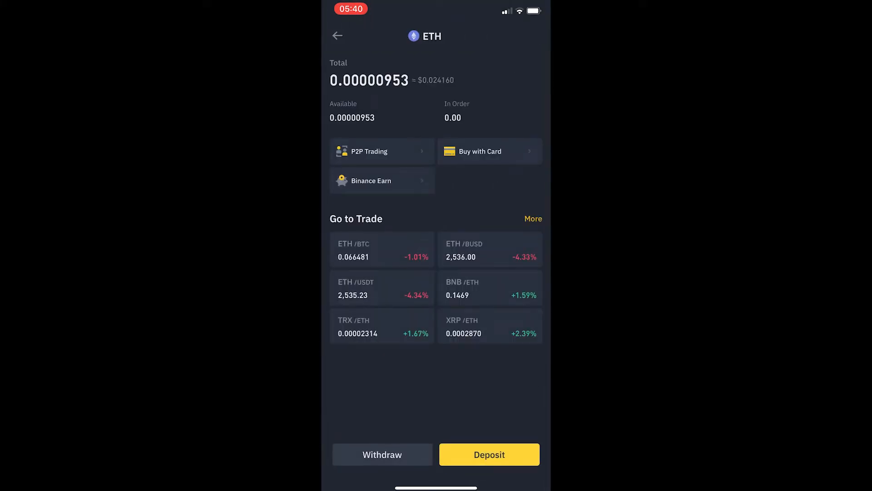
click(489, 454)
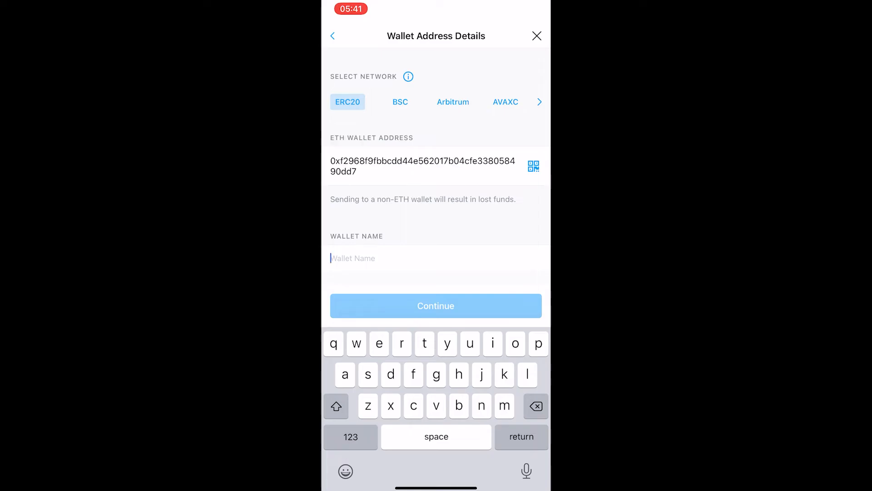
Step: Name the address 'My Binance ETH W…' and continue, hitting the 2FA requirement
text(My)
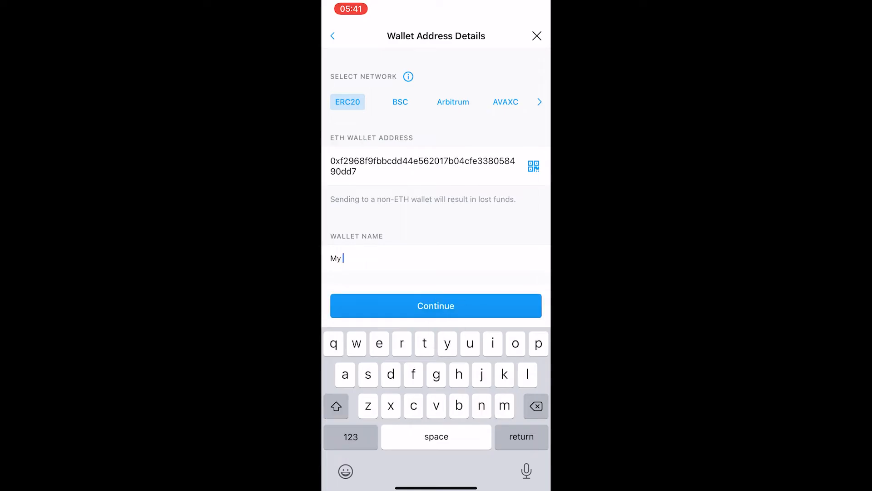
text(Binance ETH W)
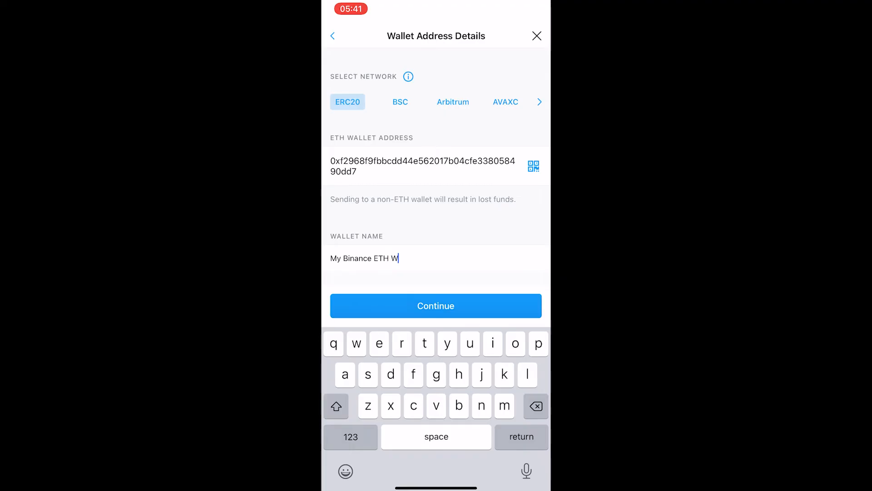
click(435, 305)
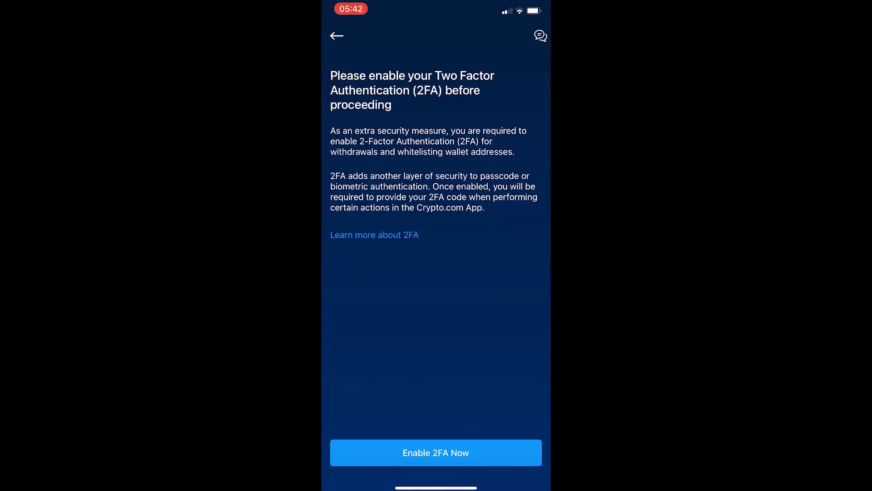
Step: Enable 2FA with the authenticator code so 'My Binance ETH Wallet' (ERC20) joins the whitelist
click(435, 453)
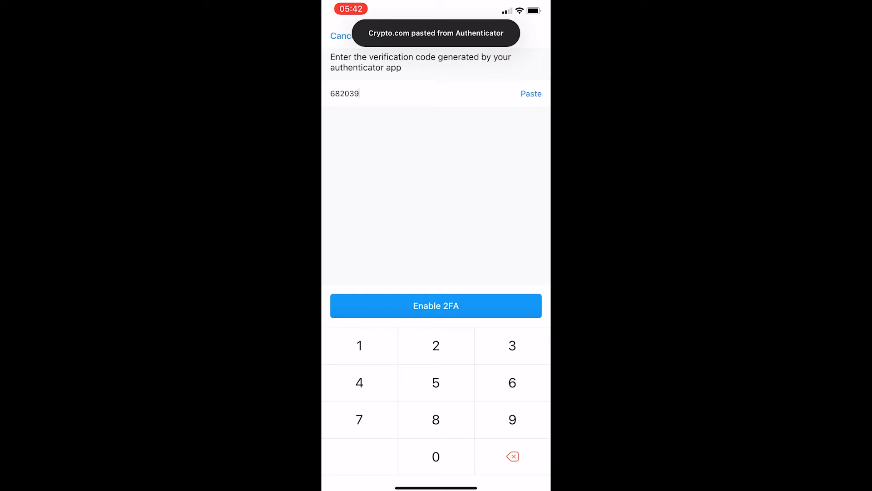
click(435, 305)
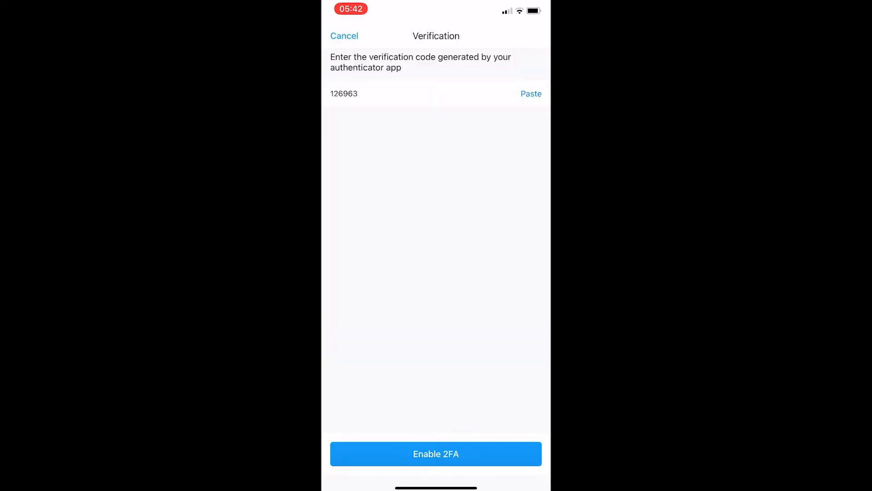
click(435, 453)
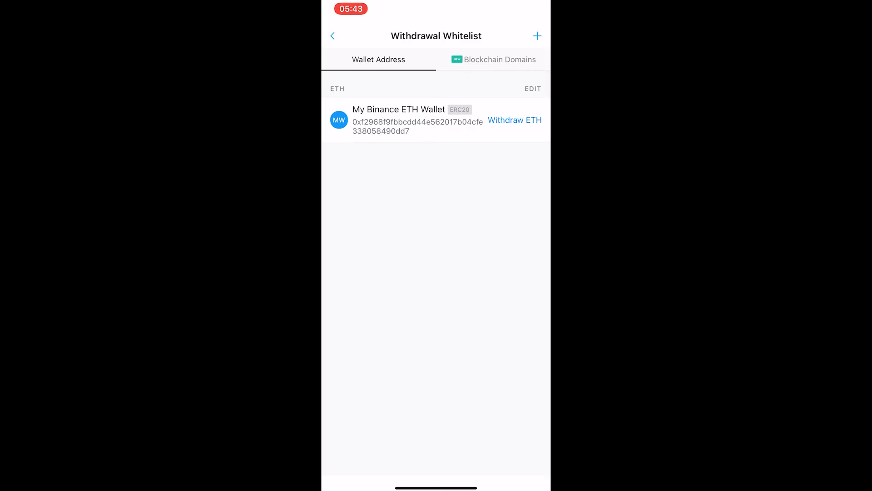
Step: Withdraw 1000 USD of ETH to My Binance ETH Wallet, reaching Confirm Withdrawal at 0.390473 ETH
click(514, 120)
text(1000)
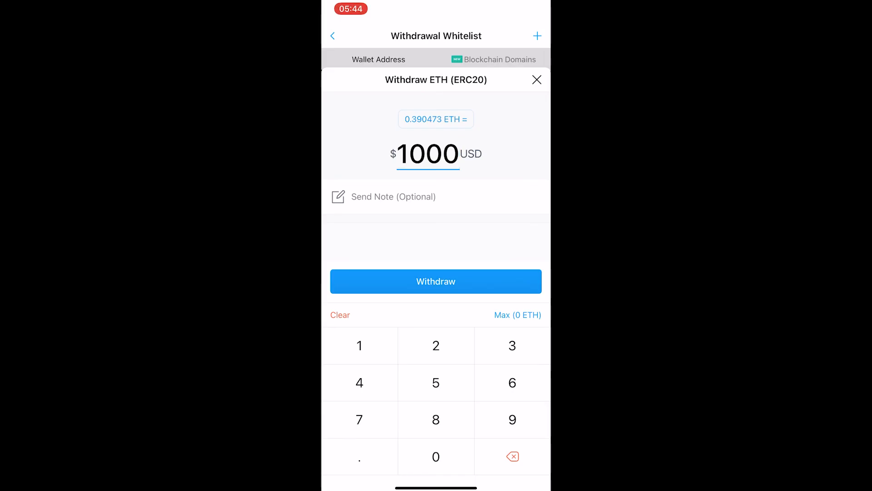
click(435, 281)
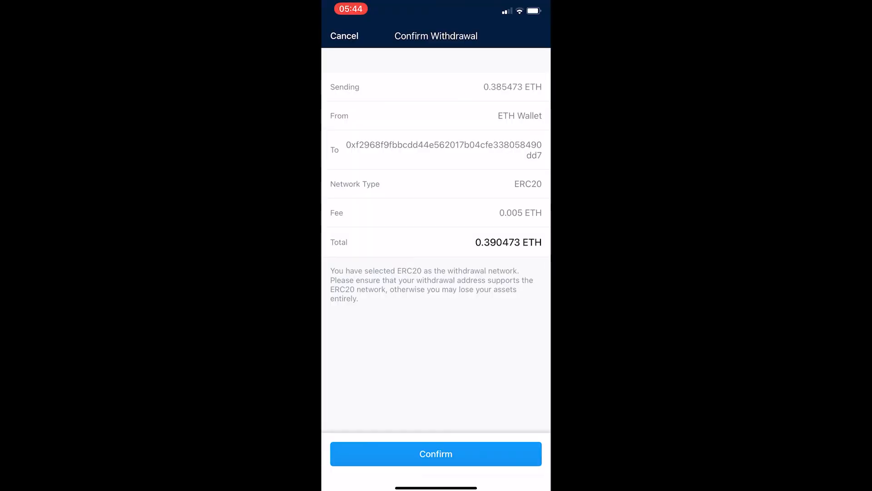